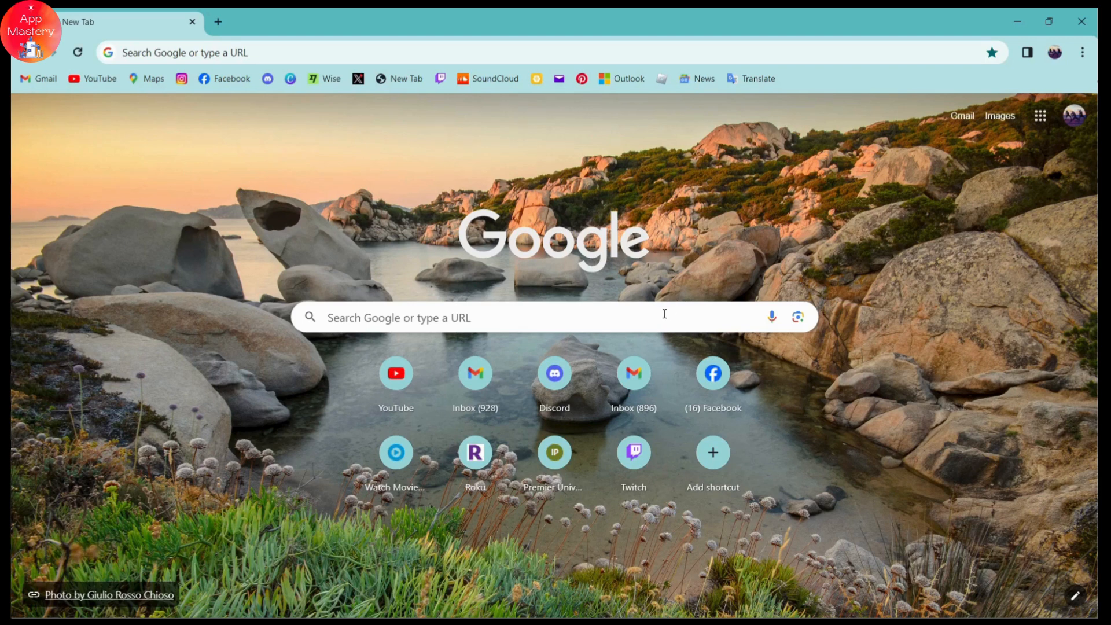
# Step: Search Google for 'walmart' from a new tab
pyautogui.write('walmart')
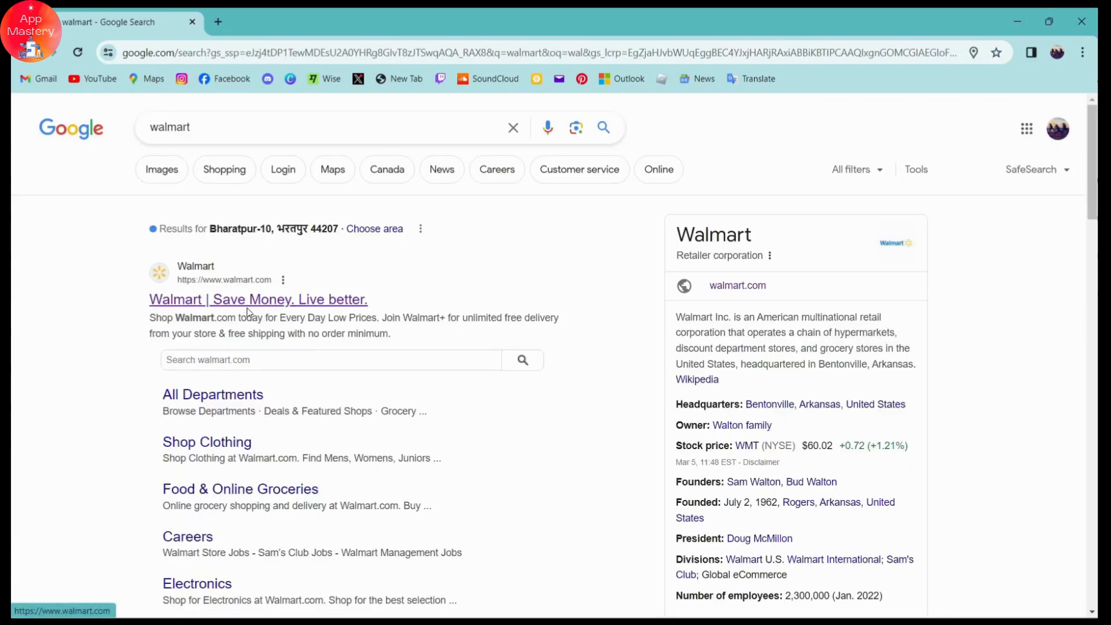
# Step: Open the 'Walmart | Save Money. Live better.' result to reach walmart.com
pyautogui.click(258, 299)
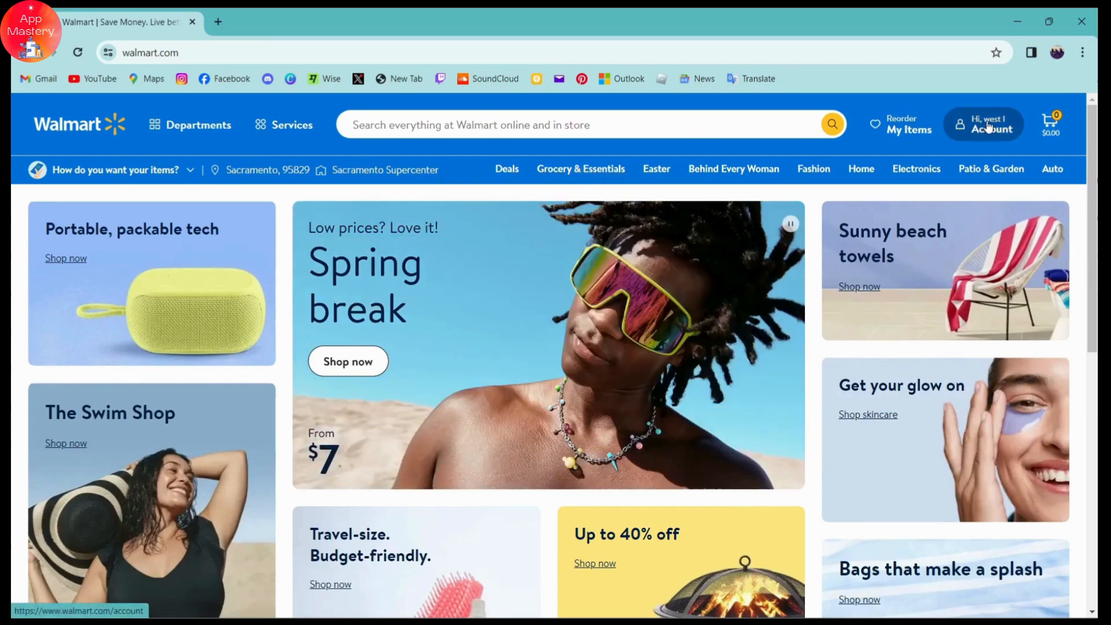
# Step: Open Purchase History from the Account menu in the header
pyautogui.click(992, 125)
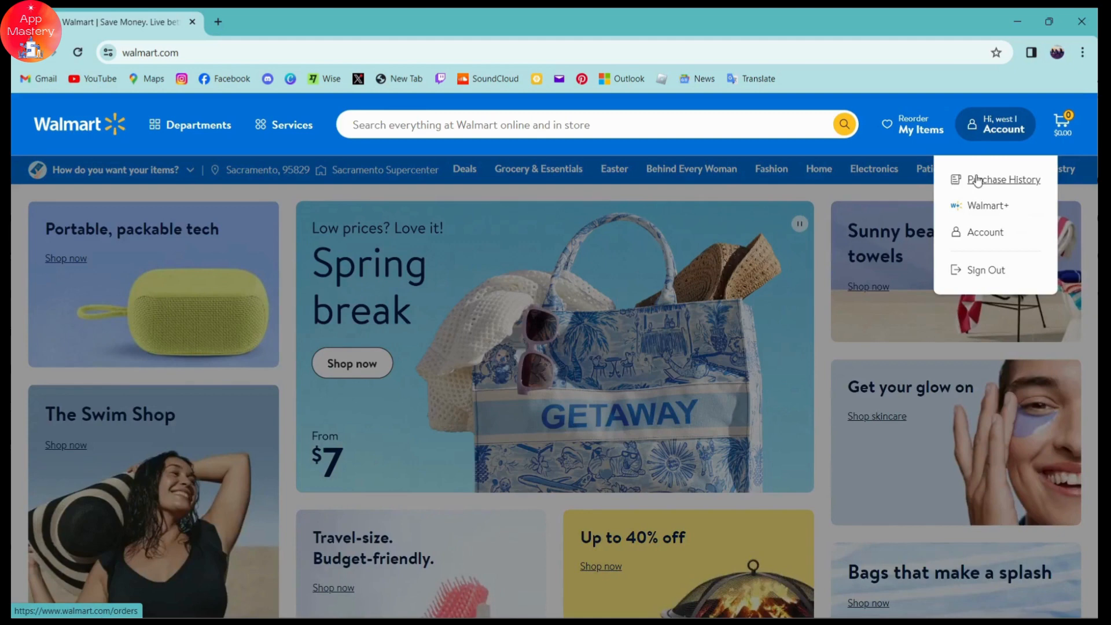
pyautogui.click(1003, 180)
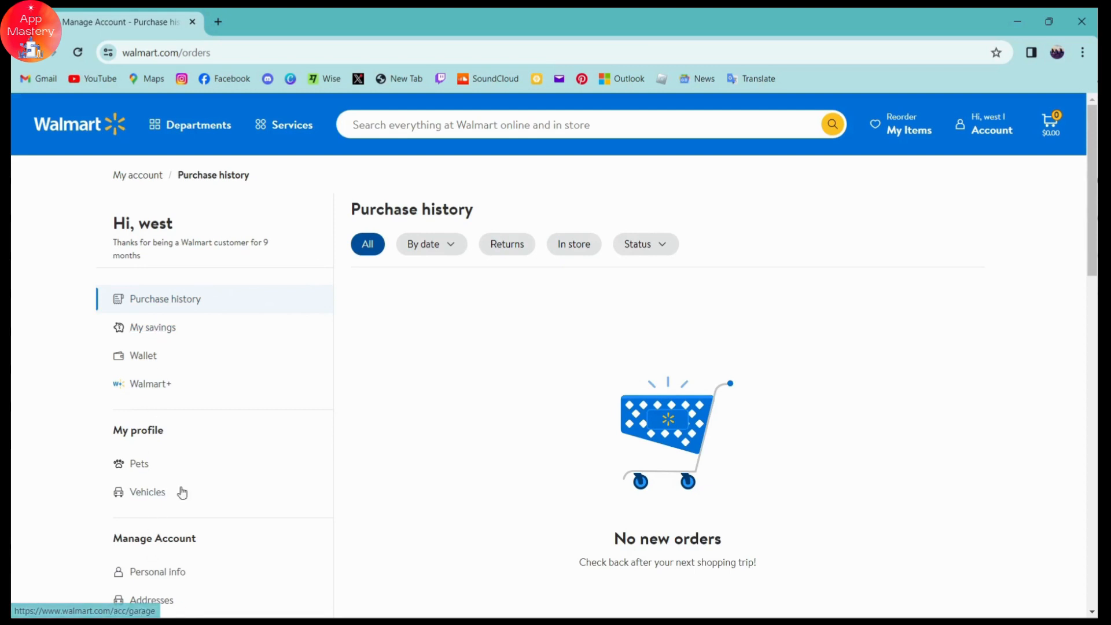
pyautogui.moveTo(191, 405)
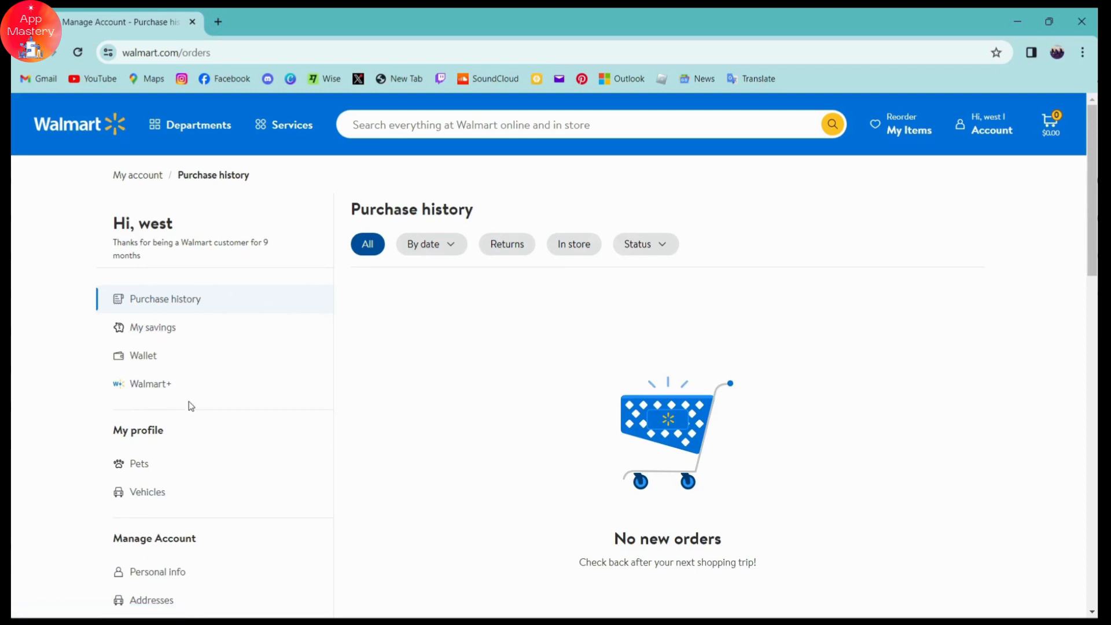
pyautogui.moveTo(142, 355)
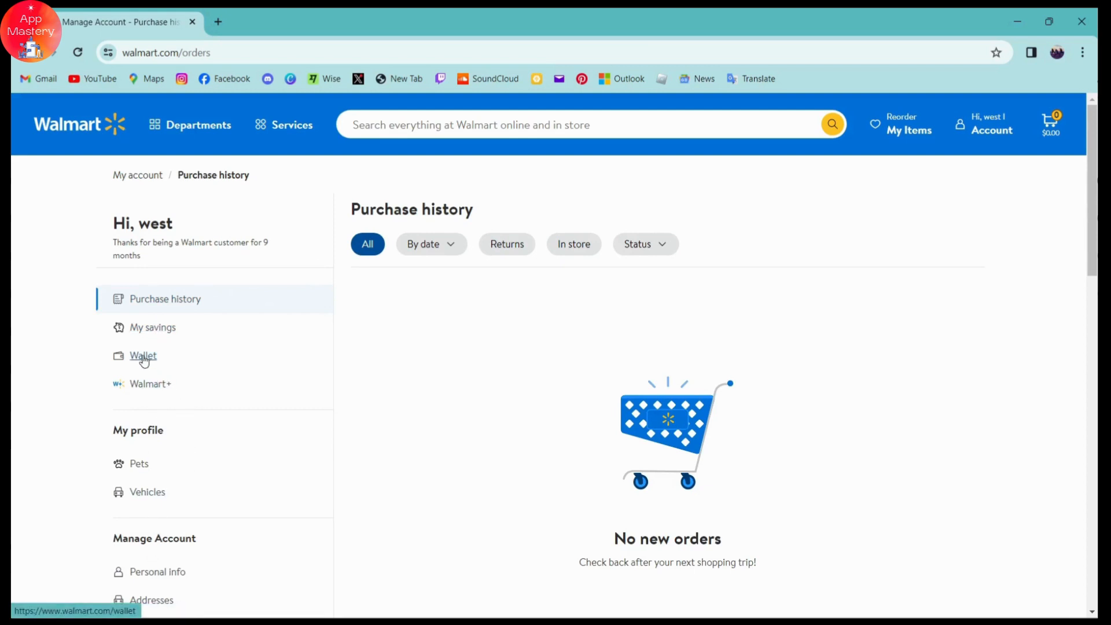
# Step: Open Wallet from the account sidebar to see card, gift card, EBT and PayPal options
pyautogui.click(142, 355)
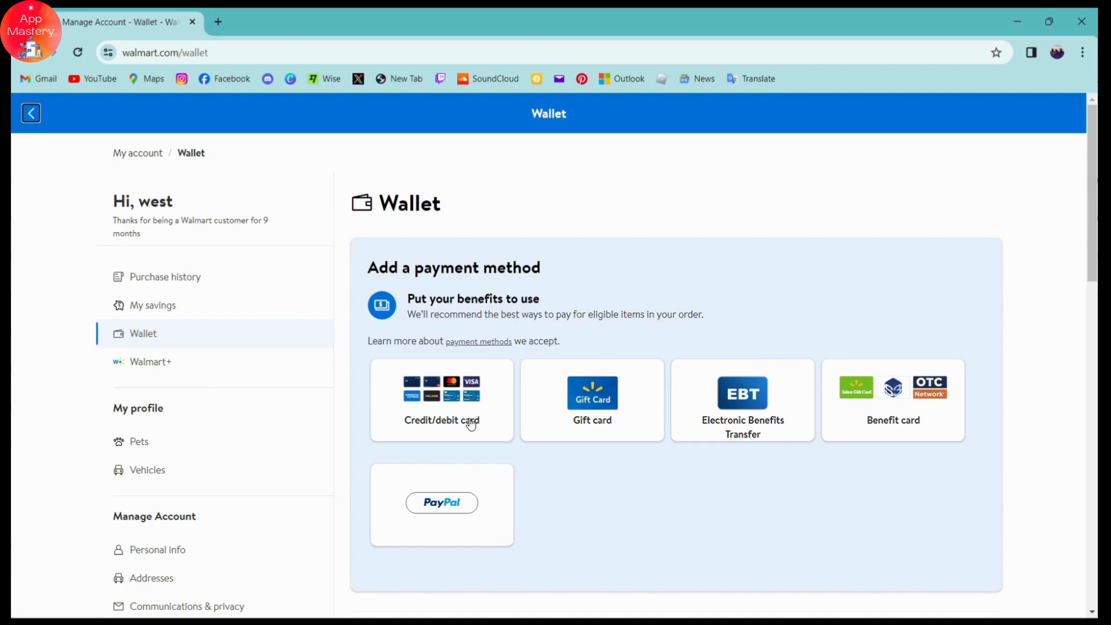
pyautogui.moveTo(621, 411)
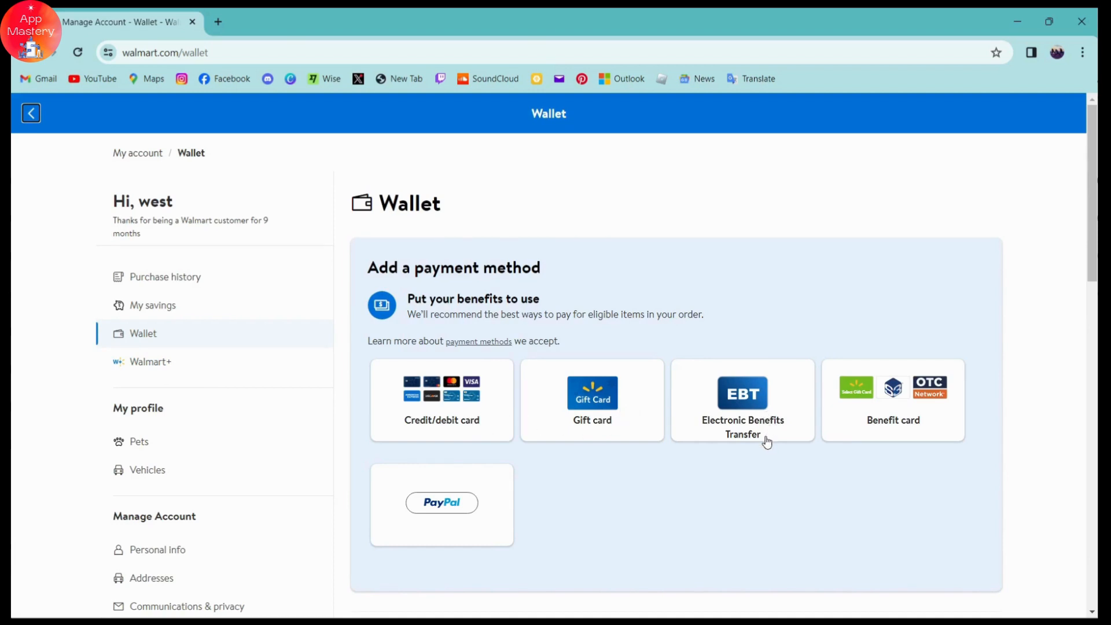
pyautogui.moveTo(418, 496)
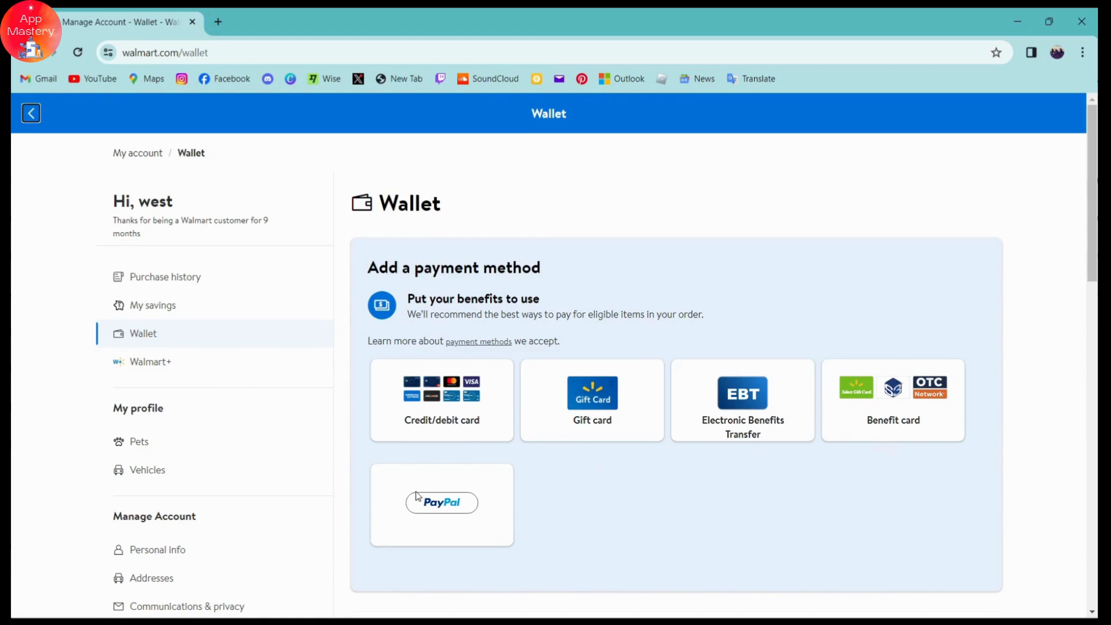
pyautogui.scroll(-3)
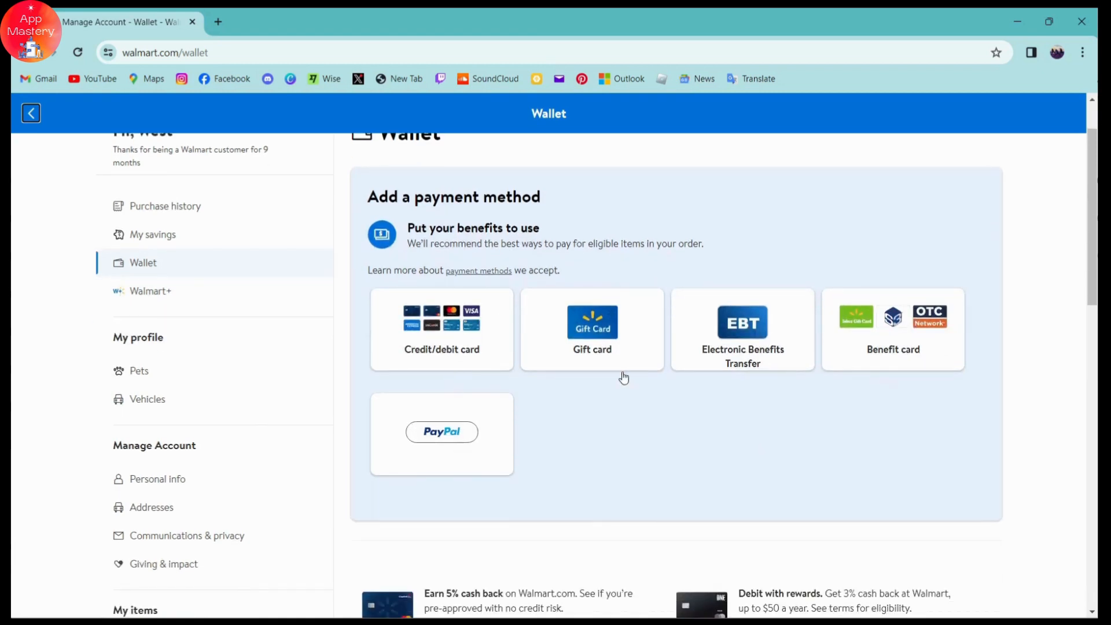
pyautogui.moveTo(553, 412)
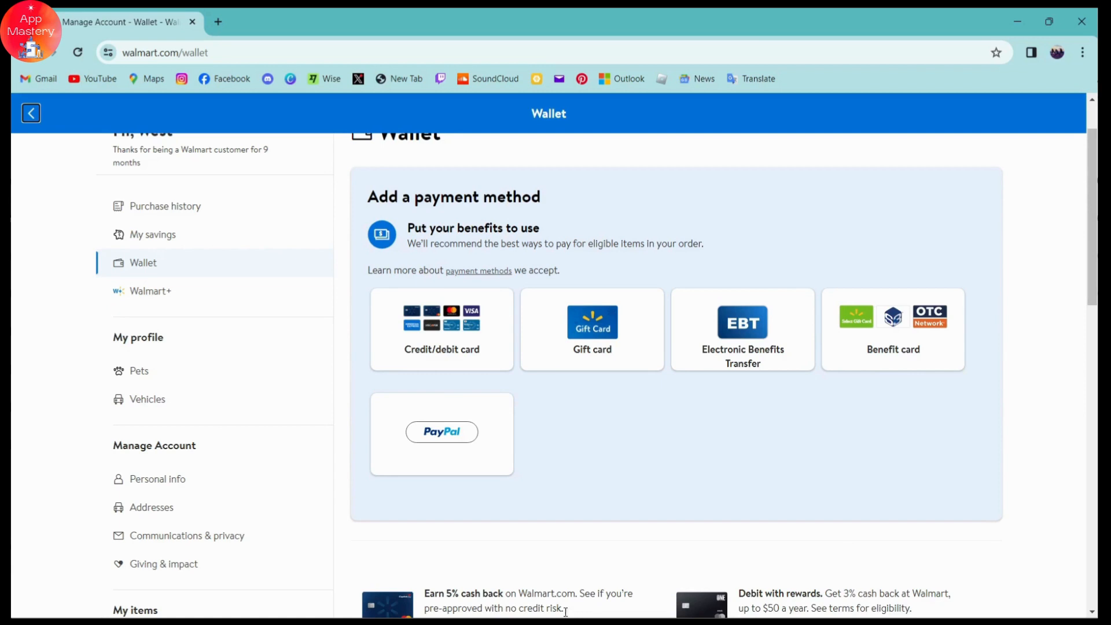
pyautogui.moveTo(639, 426)
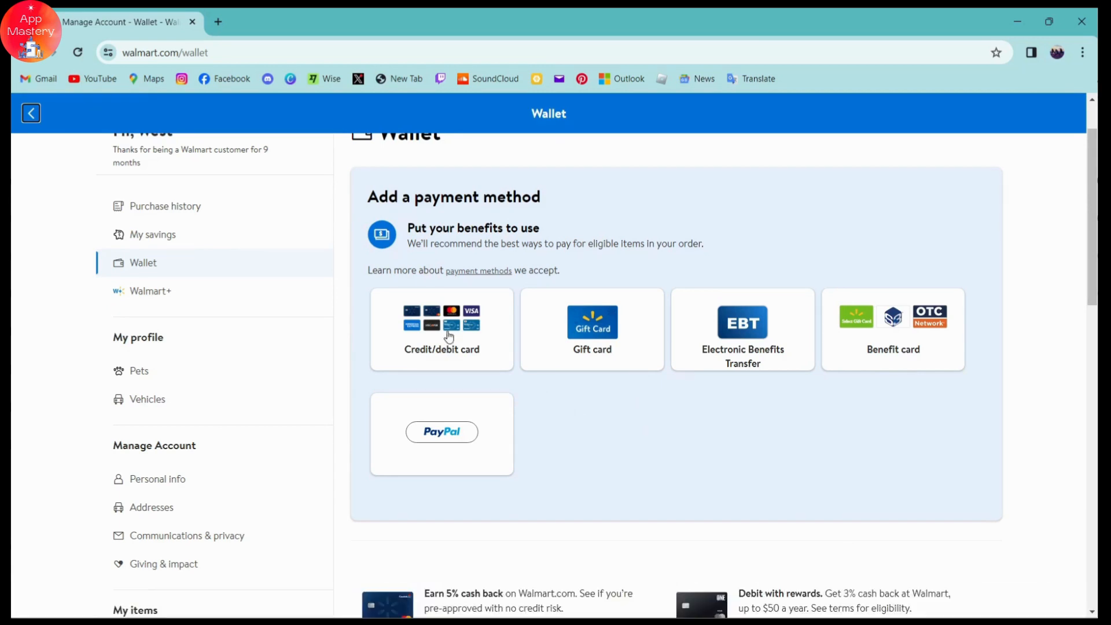
# Step: Choose the Credit/debit card tile and view the form's Cancel and Save card buttons
pyautogui.click(442, 328)
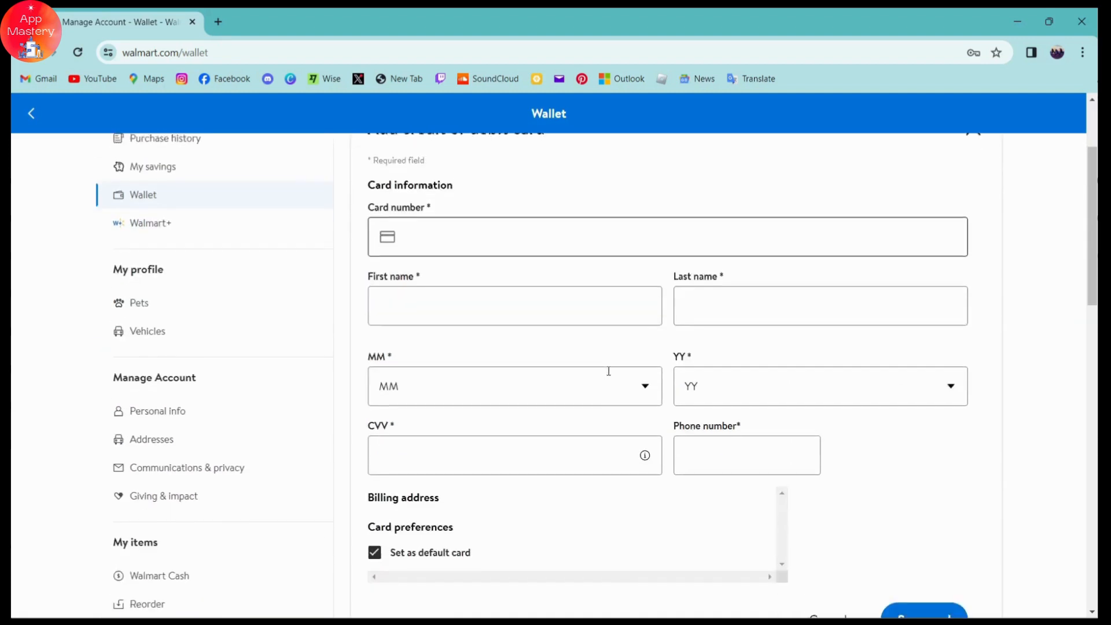
pyautogui.scroll(-3)
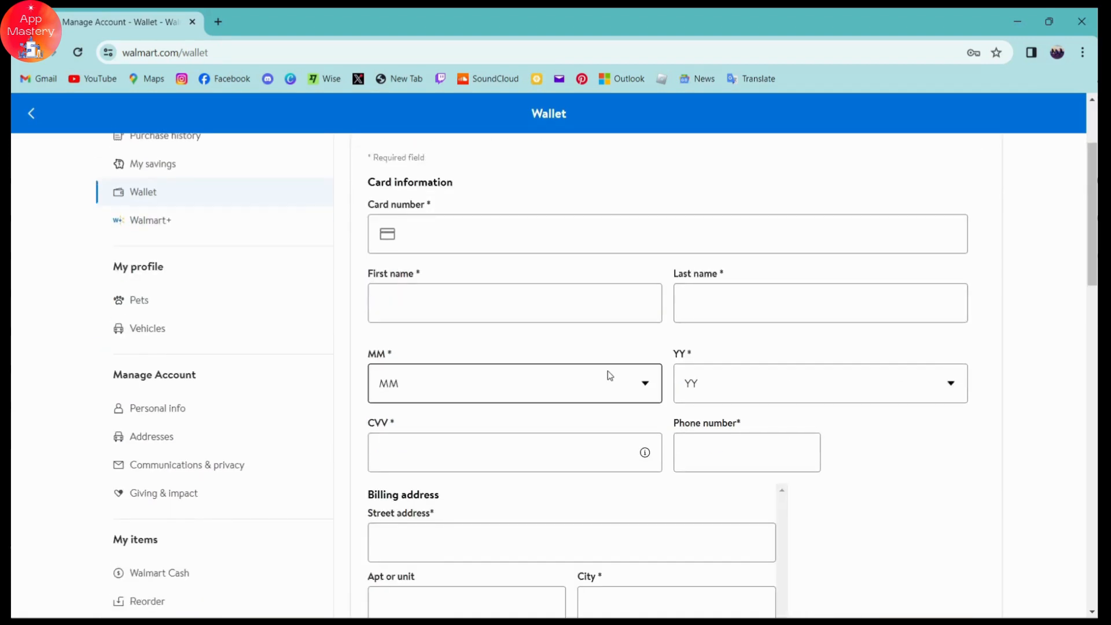
pyautogui.scroll(3)
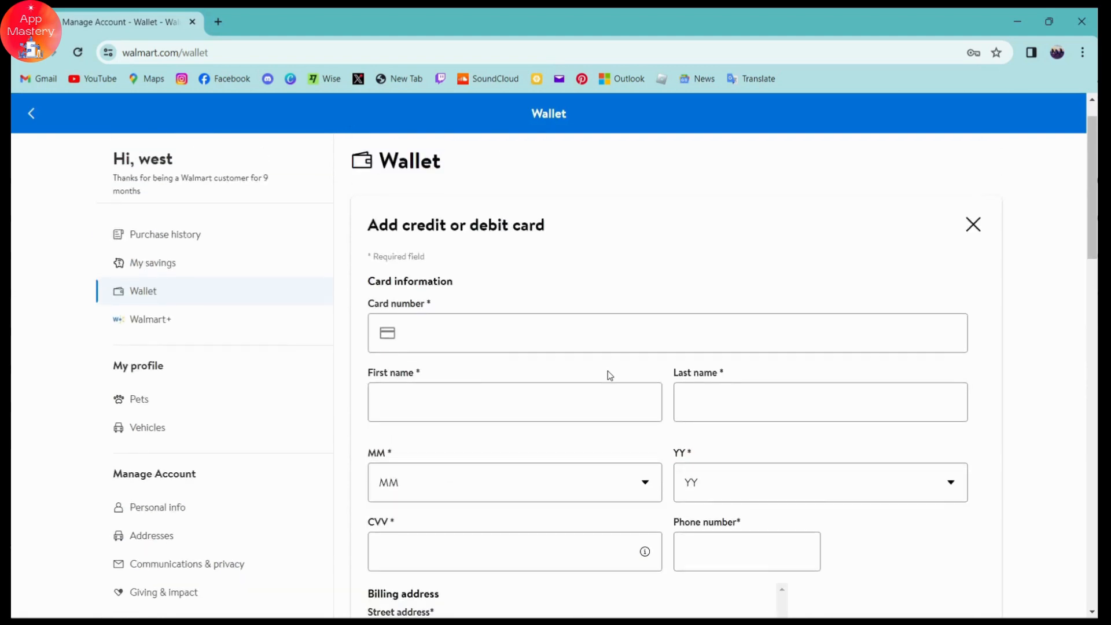
pyautogui.scroll(-3)
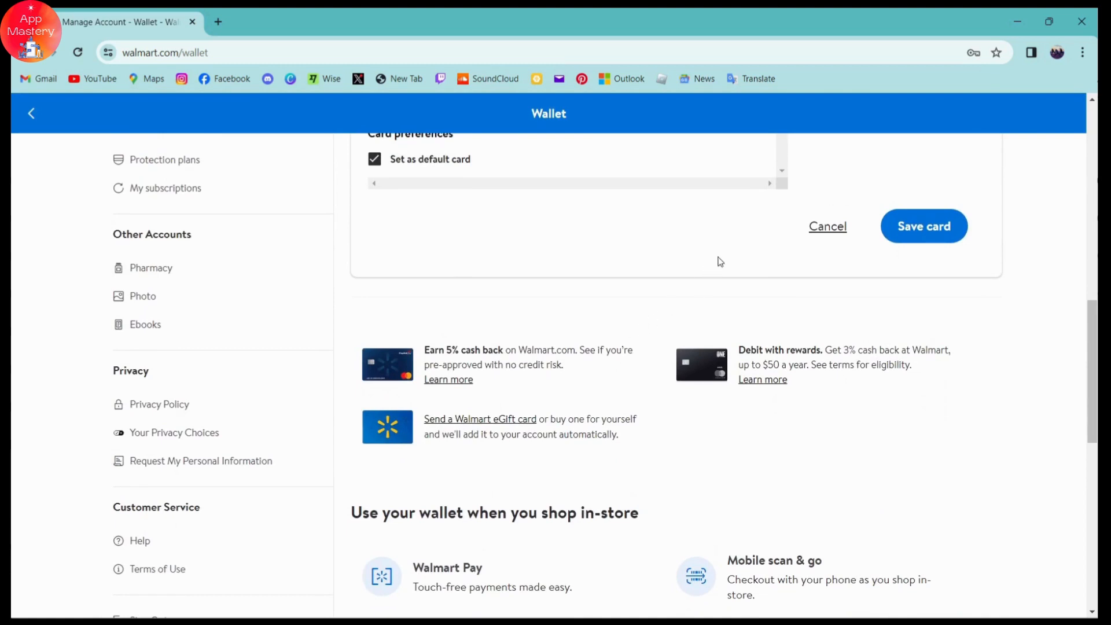
pyautogui.moveTo(660, 256)
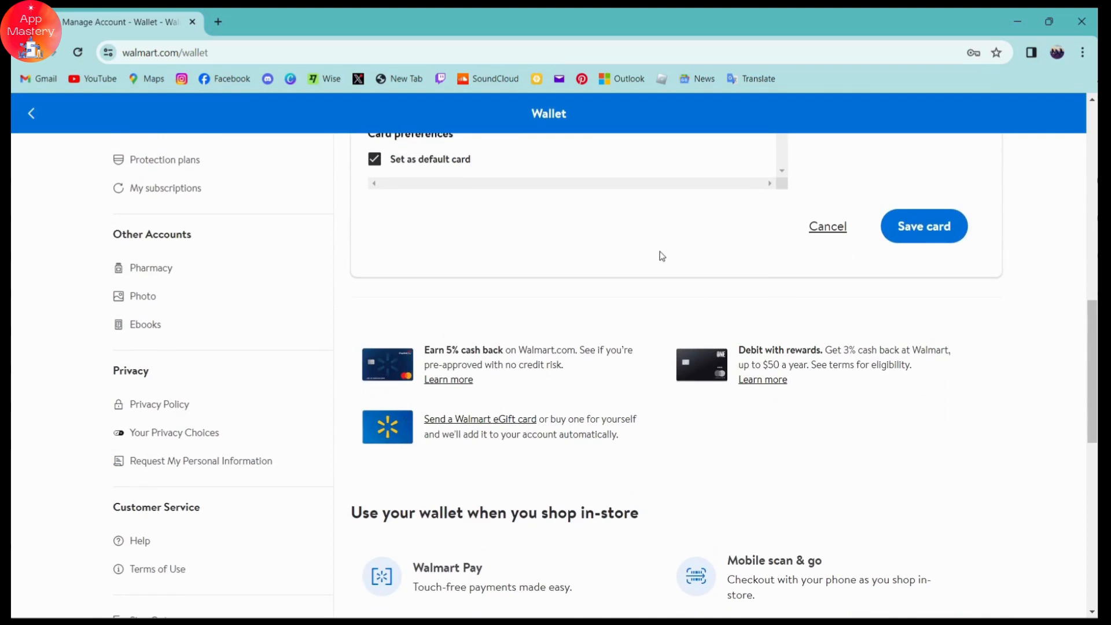